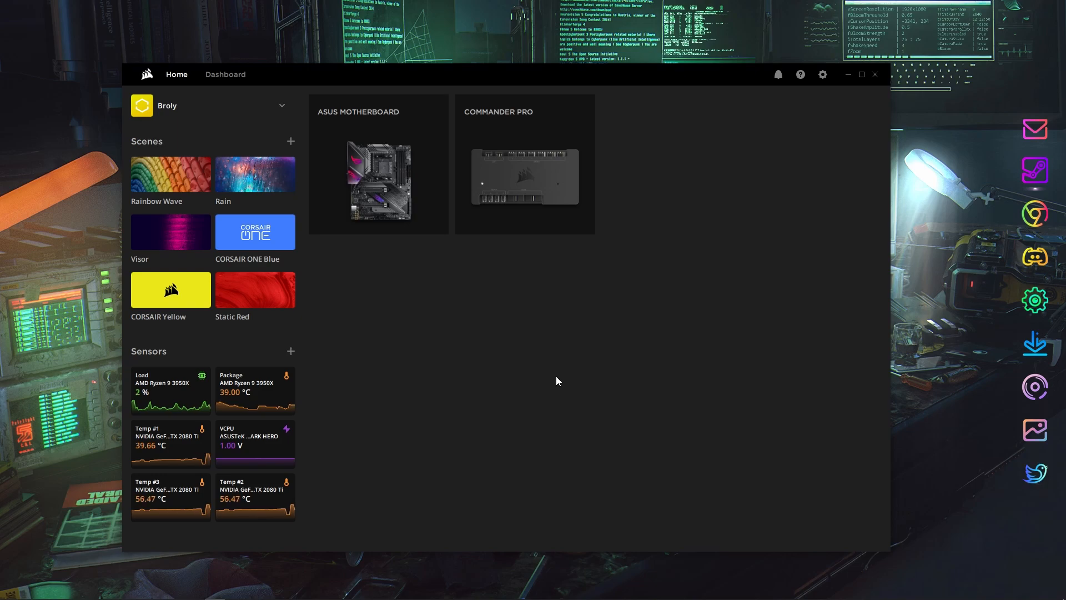
mouse_move(417, 209)
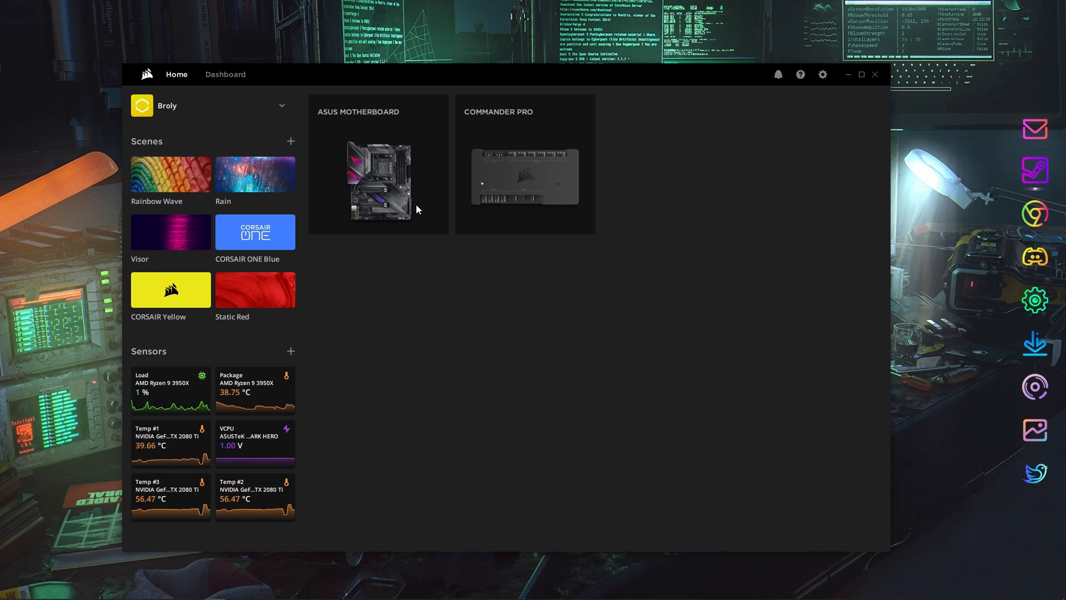
Open the Commander Pro device and show its cooling page, with Fans #1–#4 on Extreme
left_click(524, 177)
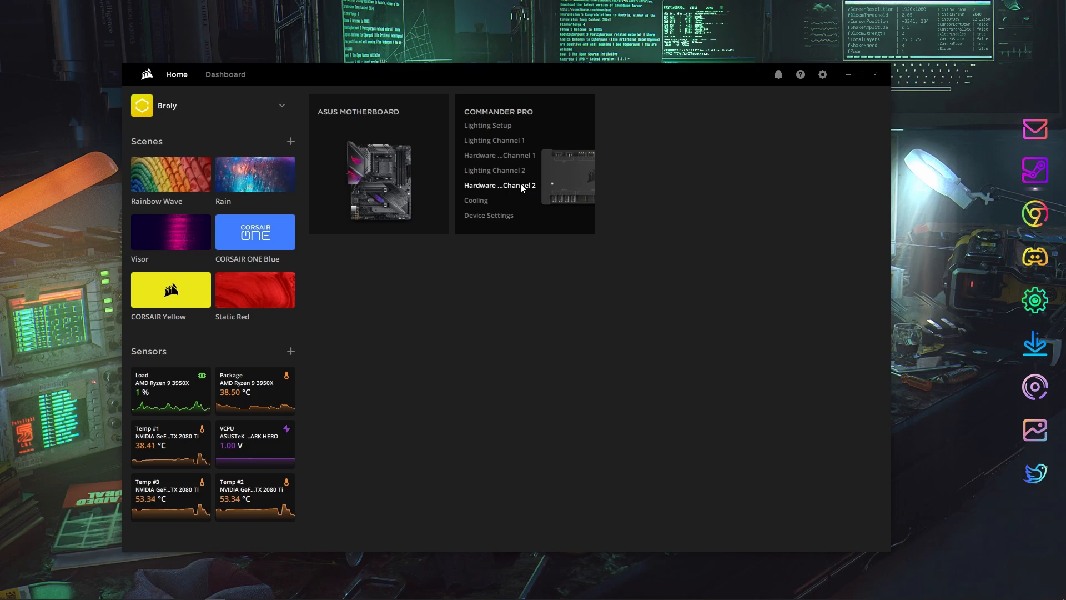
left_click(498, 112)
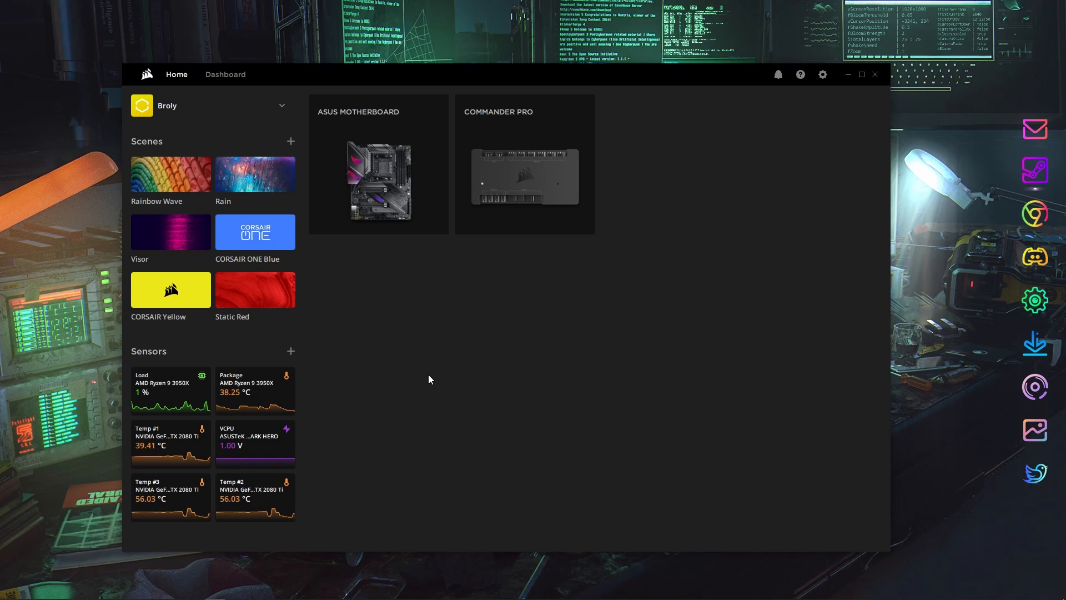
mouse_move(414, 380)
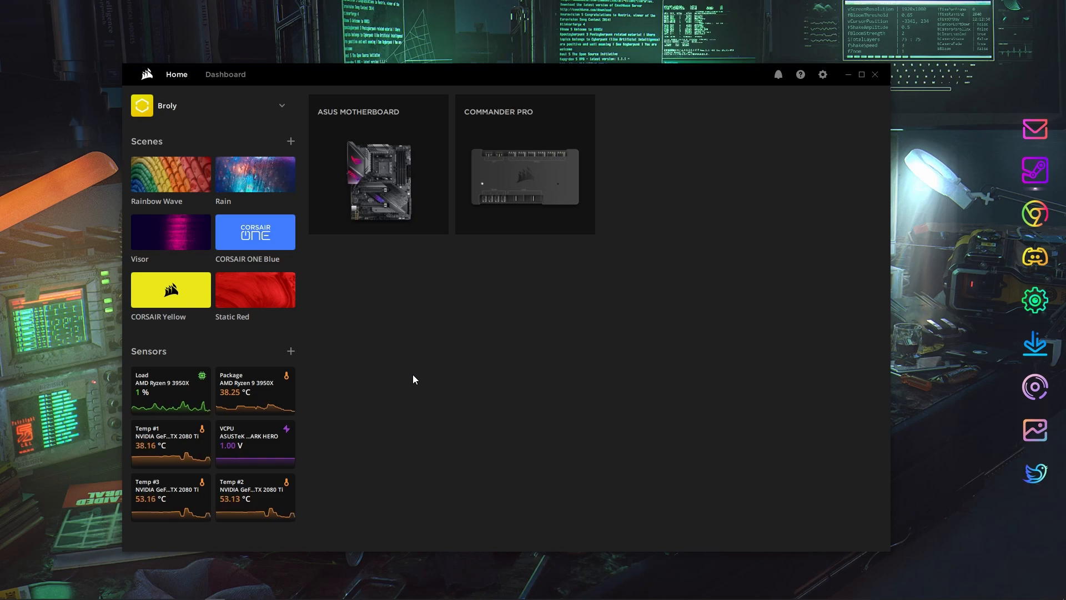
mouse_move(163, 458)
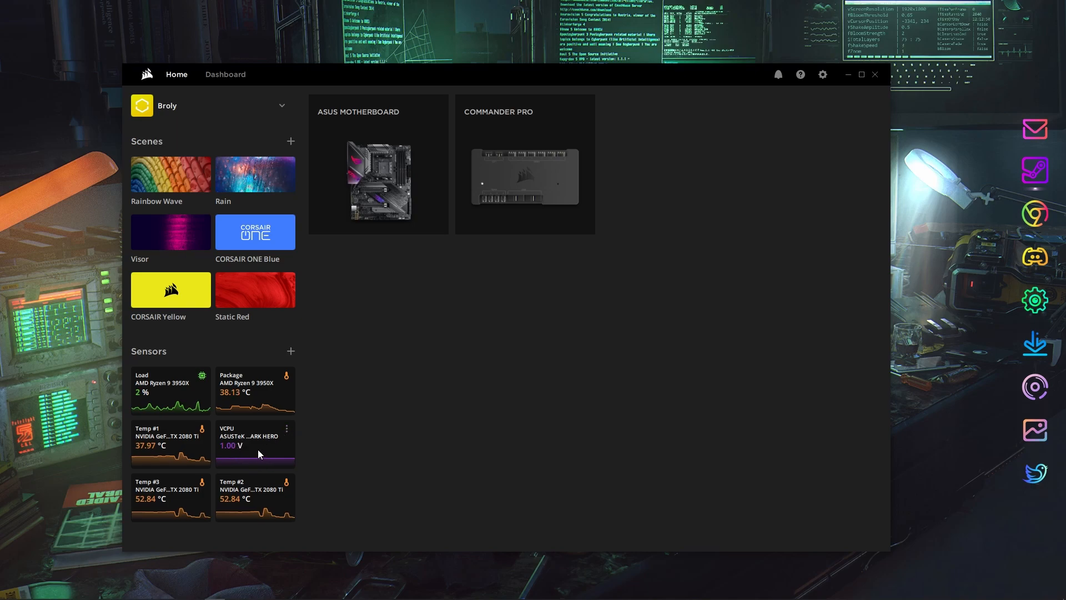
left_click(523, 177)
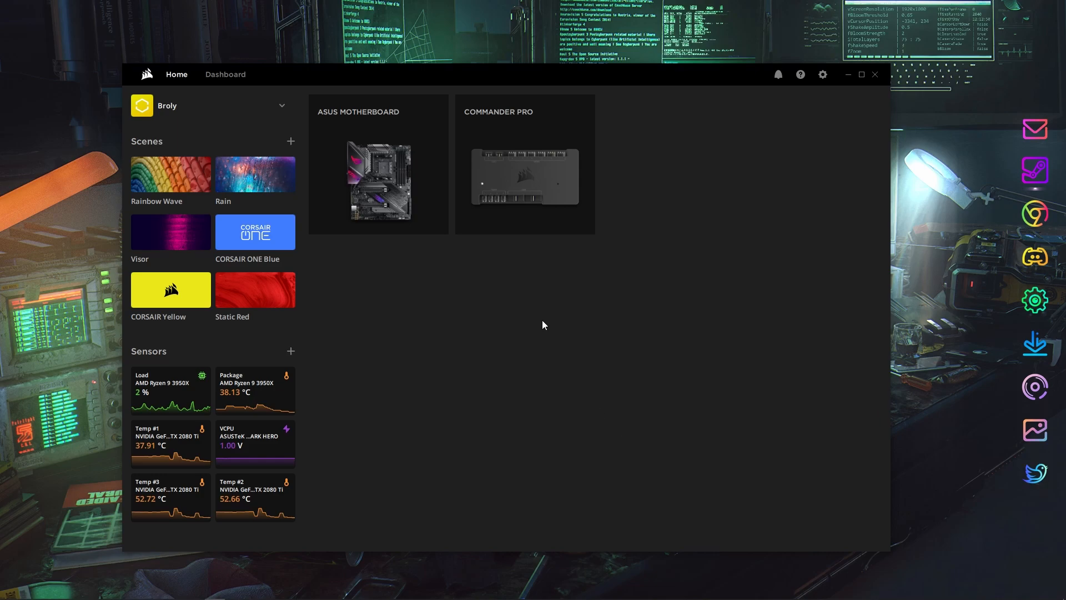
left_click(524, 176)
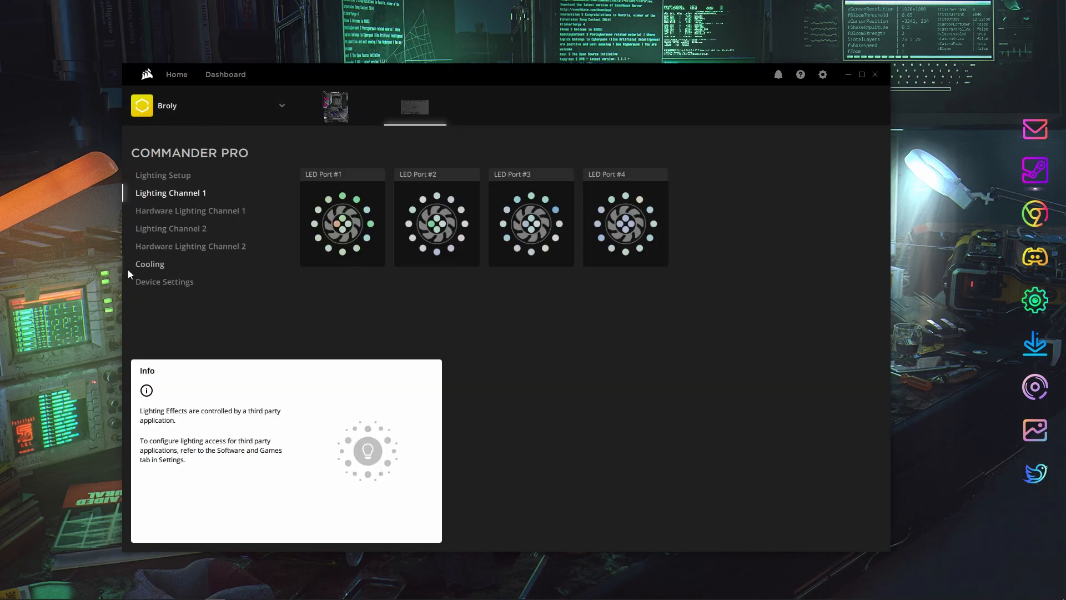
left_click(149, 264)
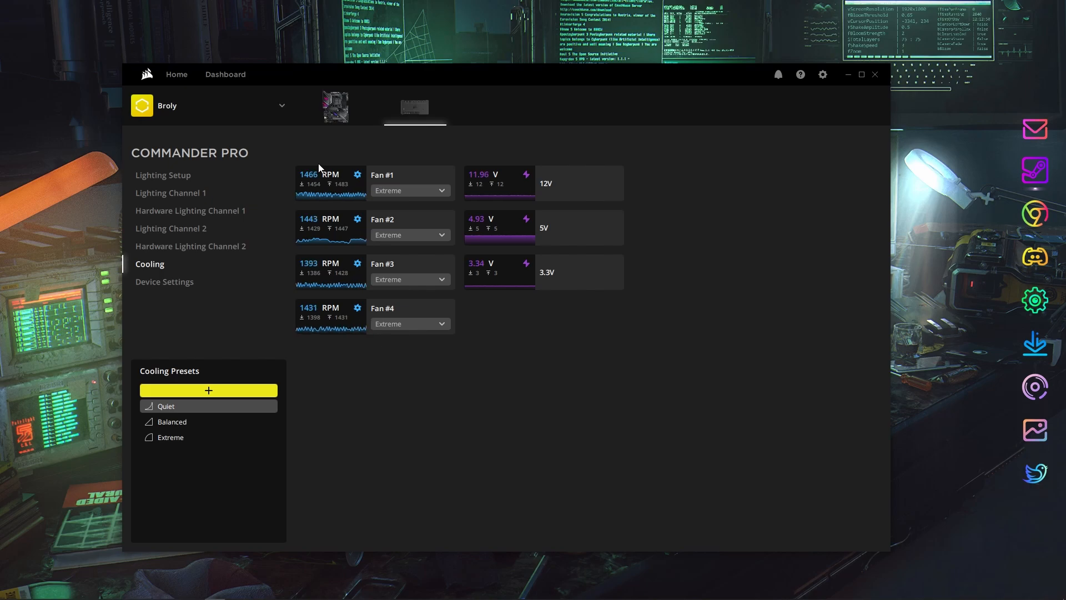
mouse_move(524, 447)
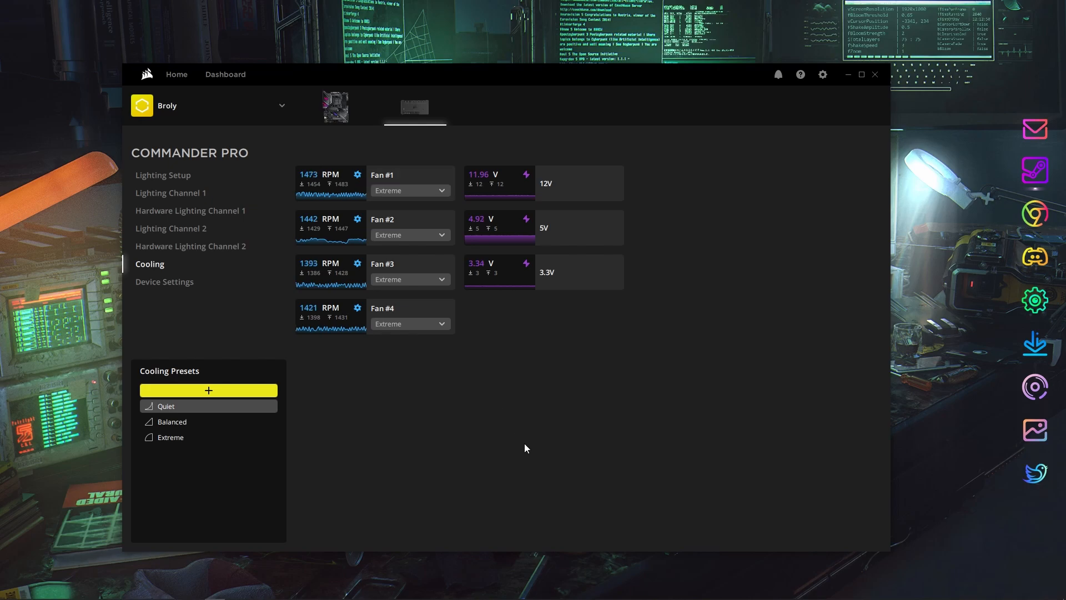
mouse_move(255, 423)
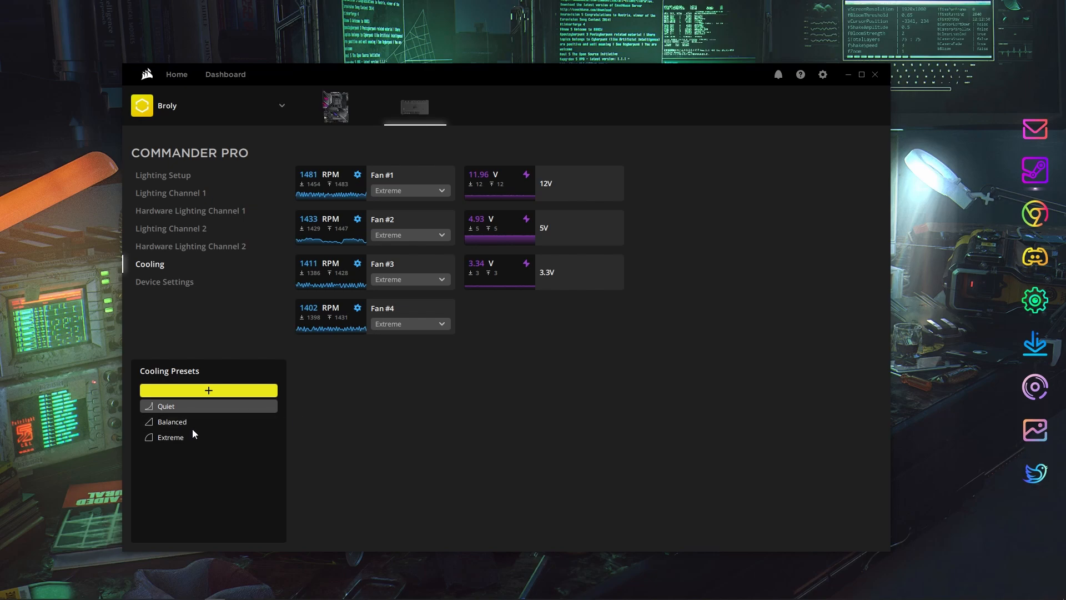
mouse_move(430, 204)
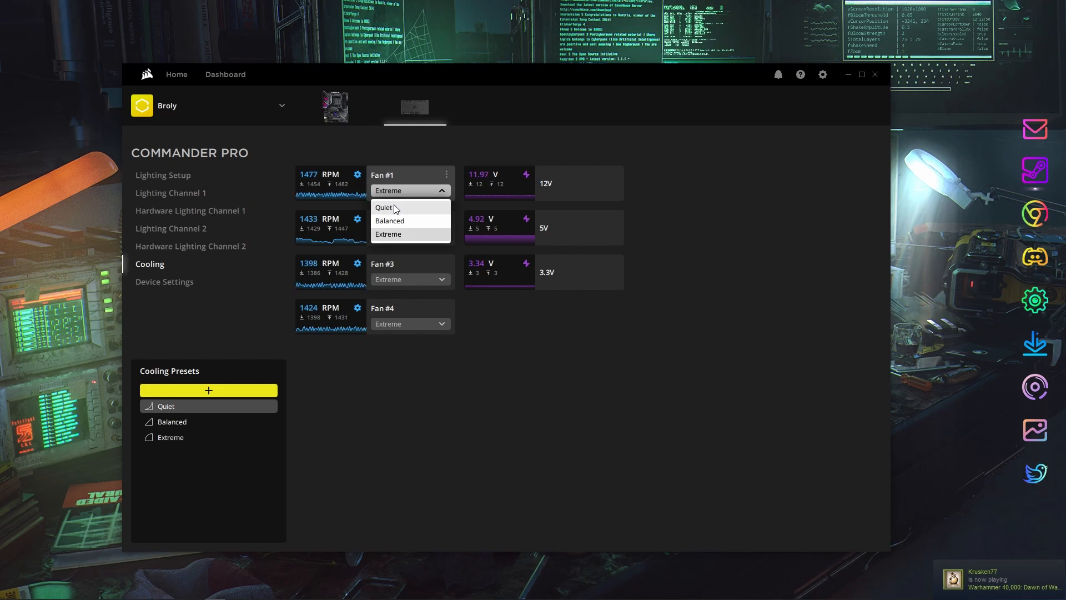
Switch the fans to the Quiet preset, bringing speeds down to about 1,330 RPM
left_click(382, 207)
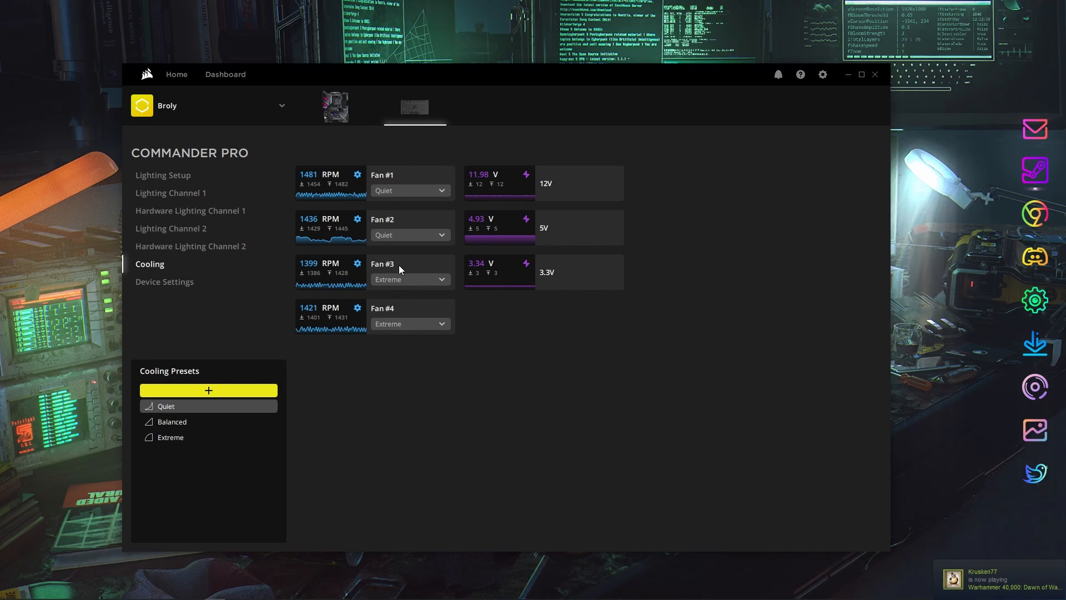
left_click(410, 323)
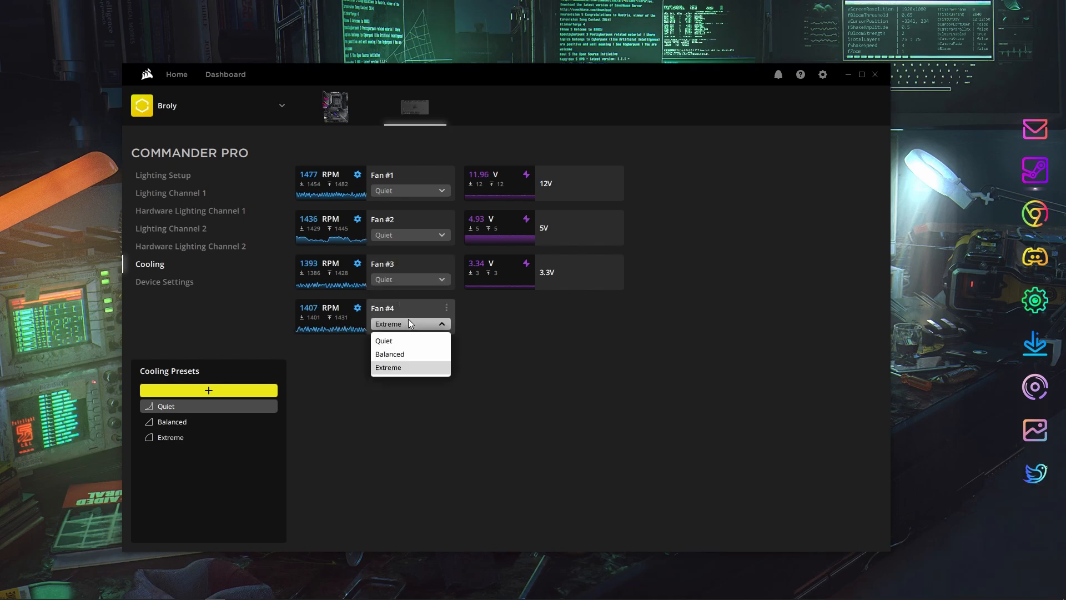
left_click(384, 340)
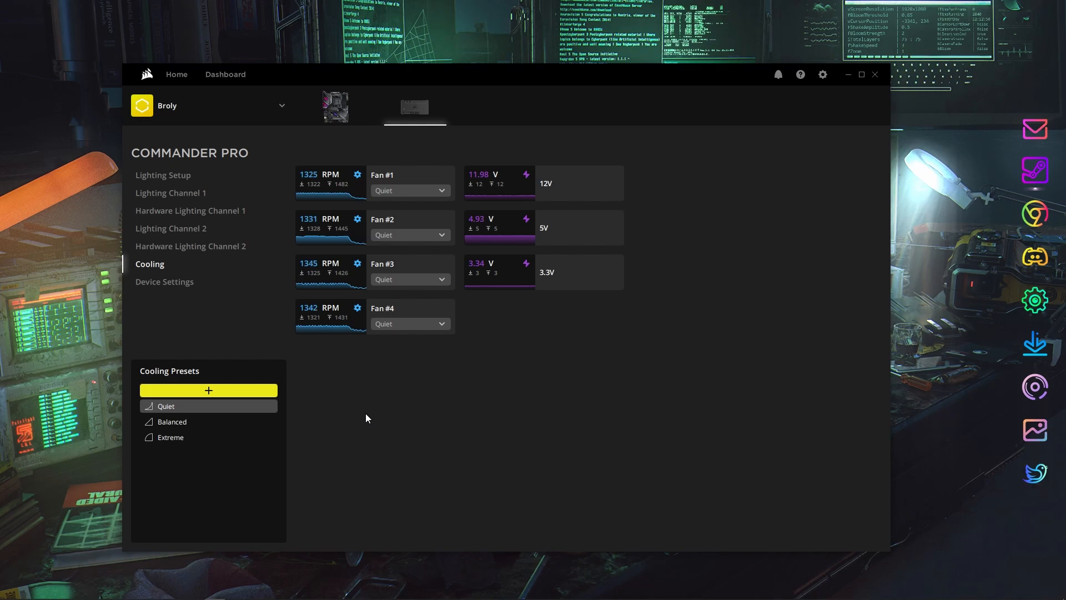
mouse_move(429, 446)
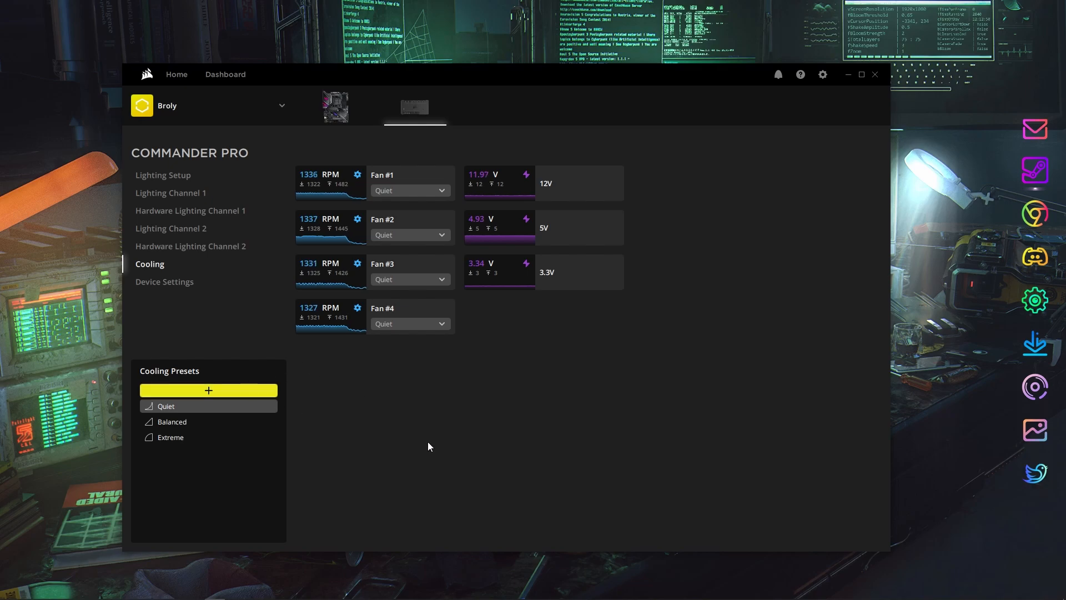
Create a new custom cooling preset and rename Custom 1 to 'Ryzen'
left_click(208, 389)
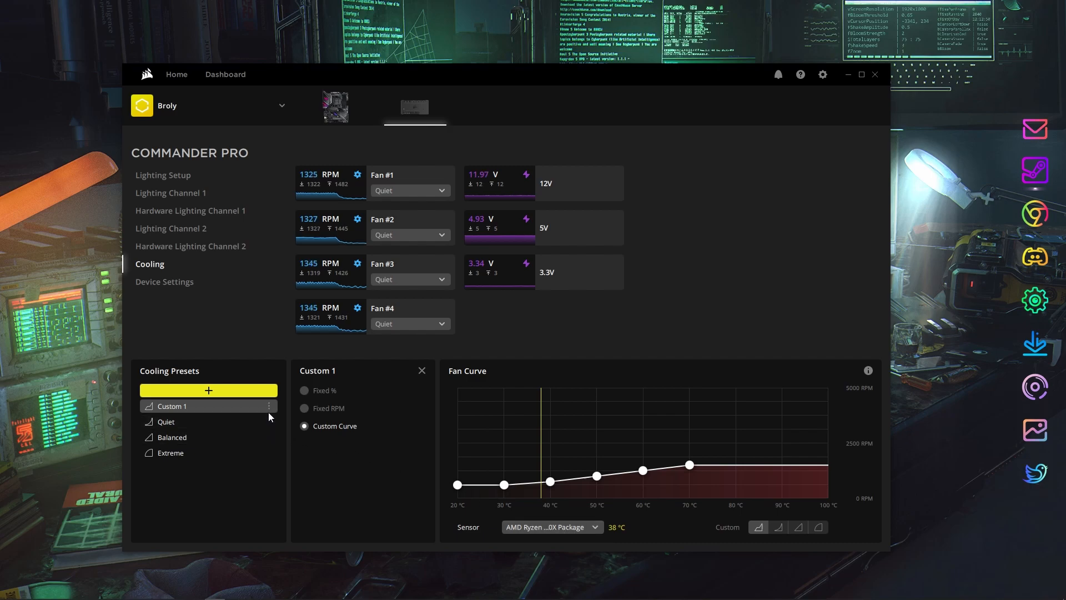
left_click(269, 406)
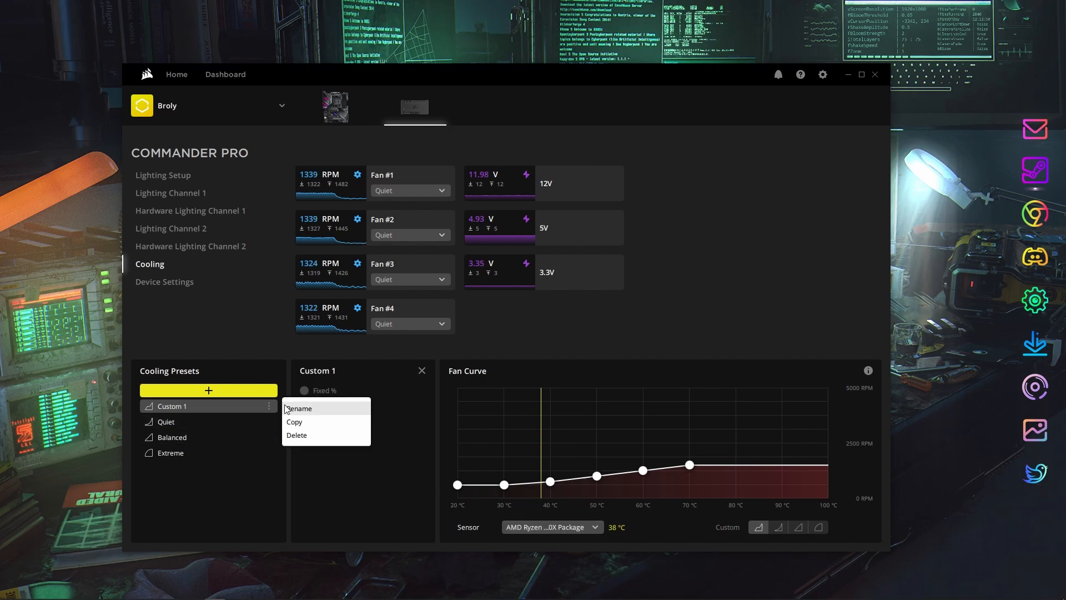
left_click(299, 408)
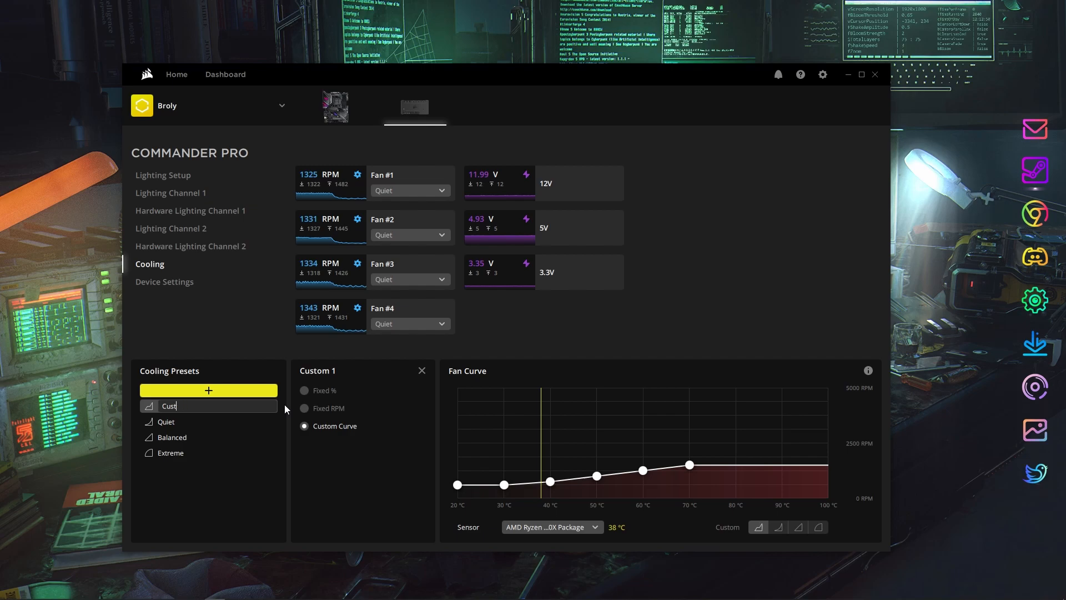
type("R")
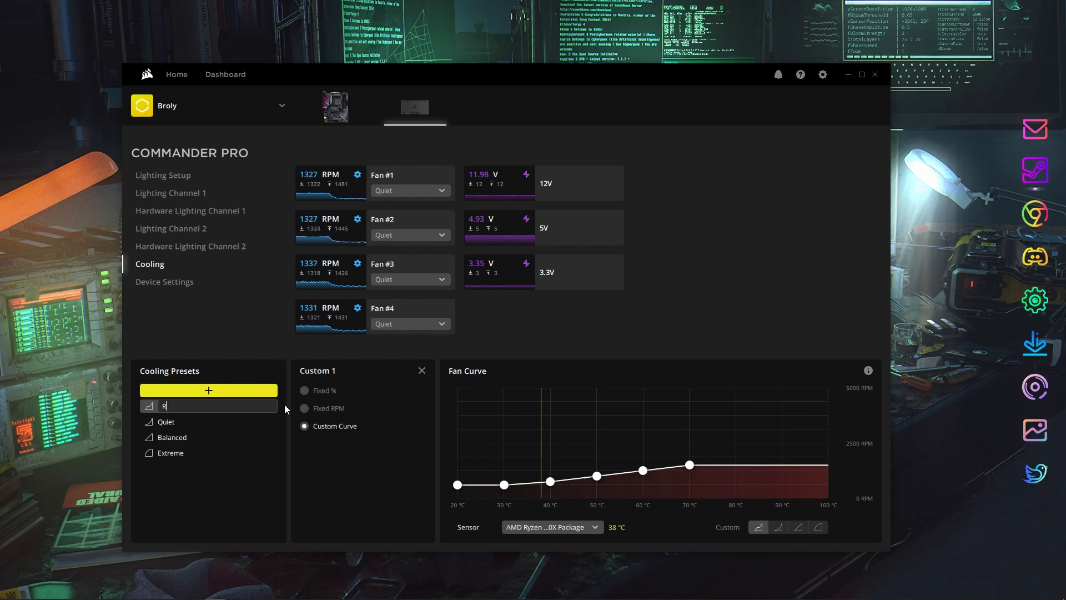
type("y")
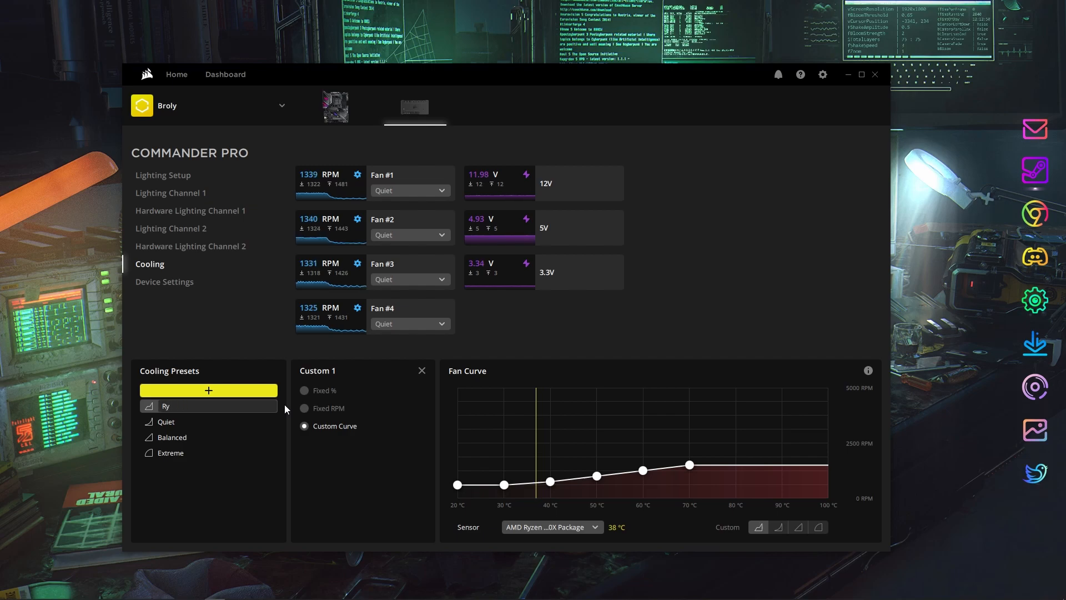
type("zen")
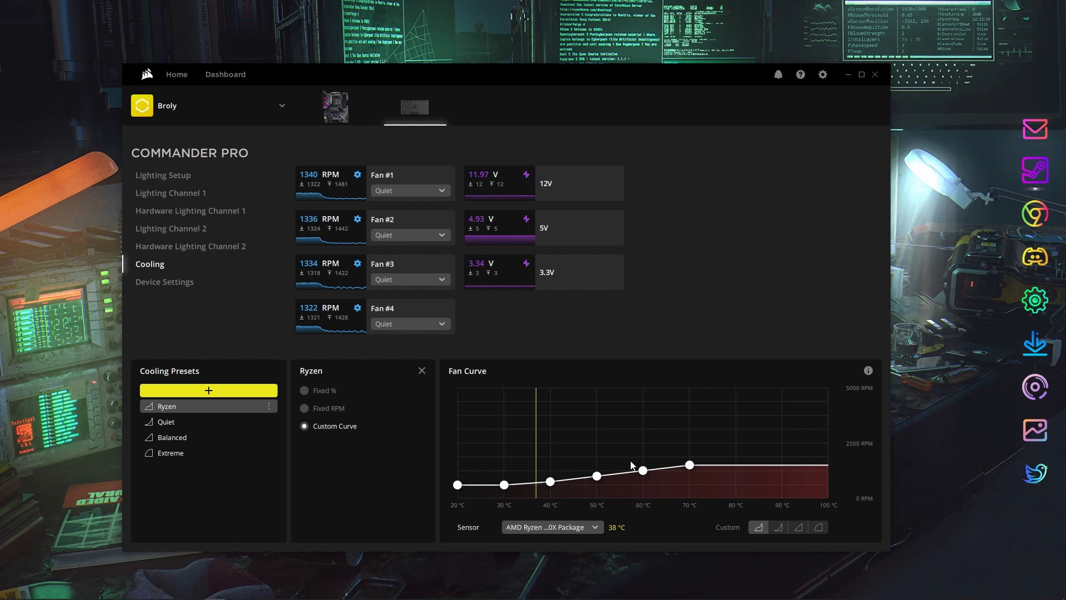
mouse_move(688, 466)
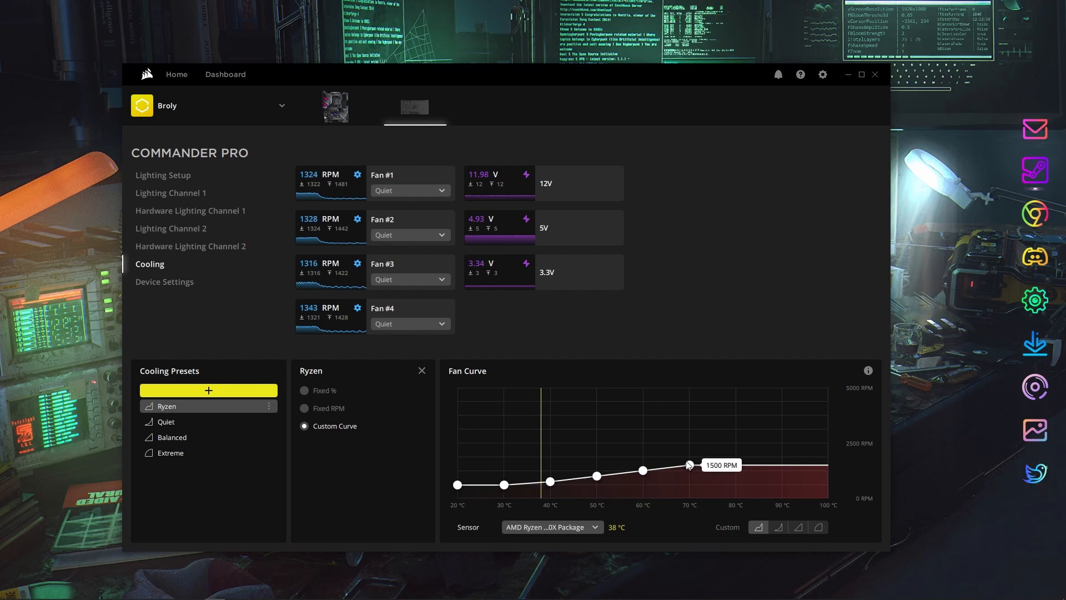
mouse_move(675, 472)
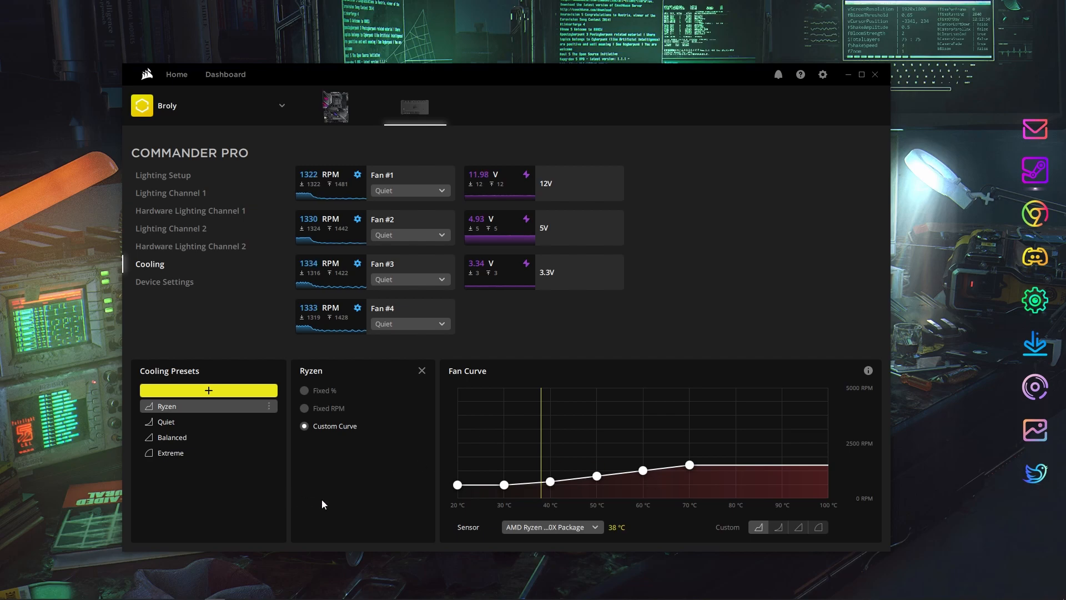
mouse_move(505, 181)
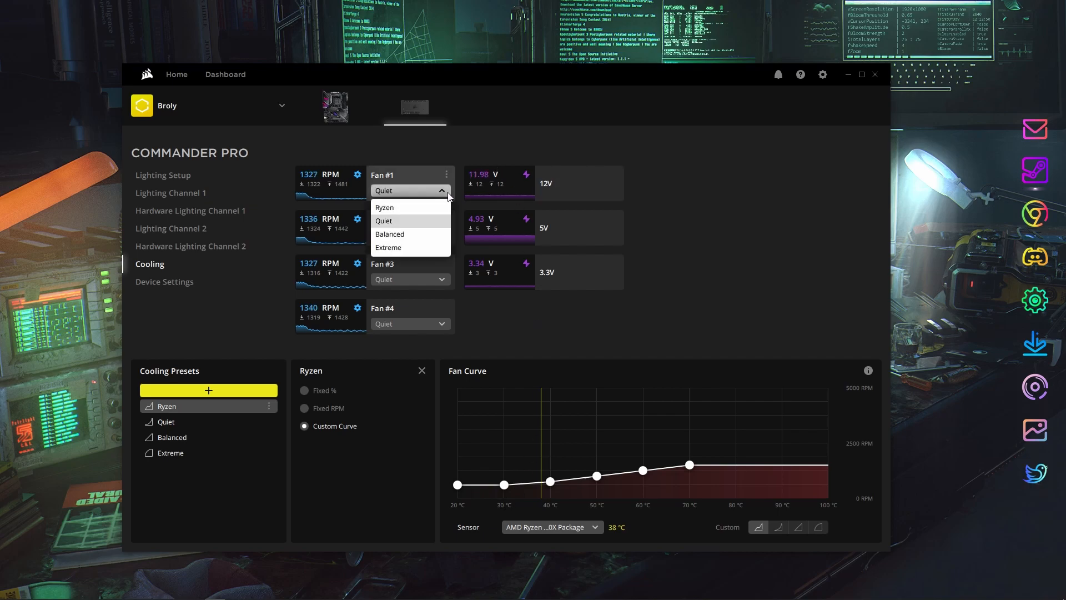
Assign the Ryzen preset to Fan #1 through Fan #4, dropping speeds to roughly 700–870 RPM
left_click(384, 208)
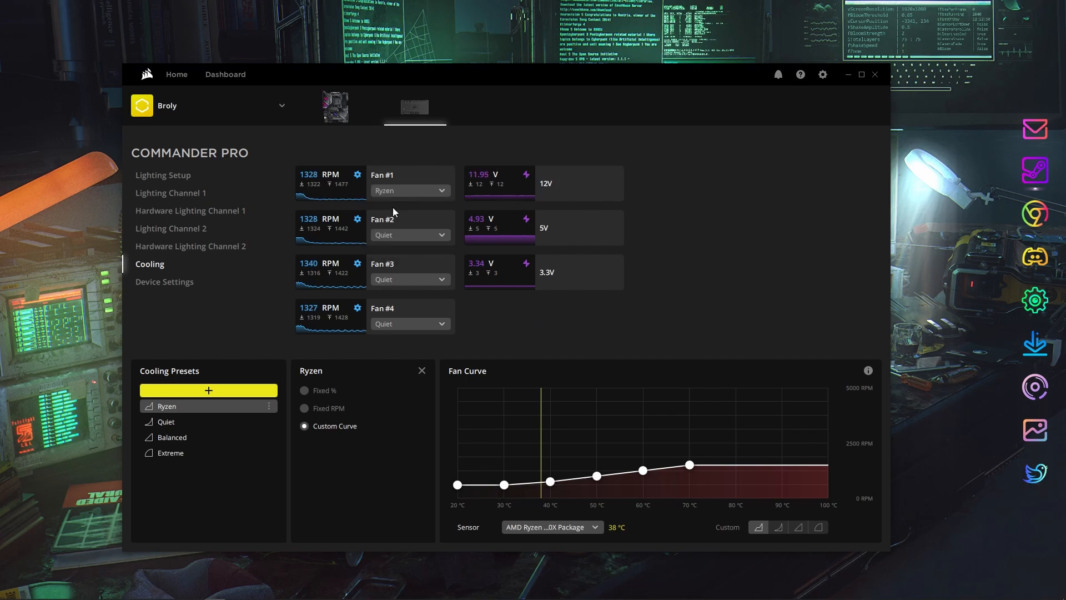
left_click(410, 234)
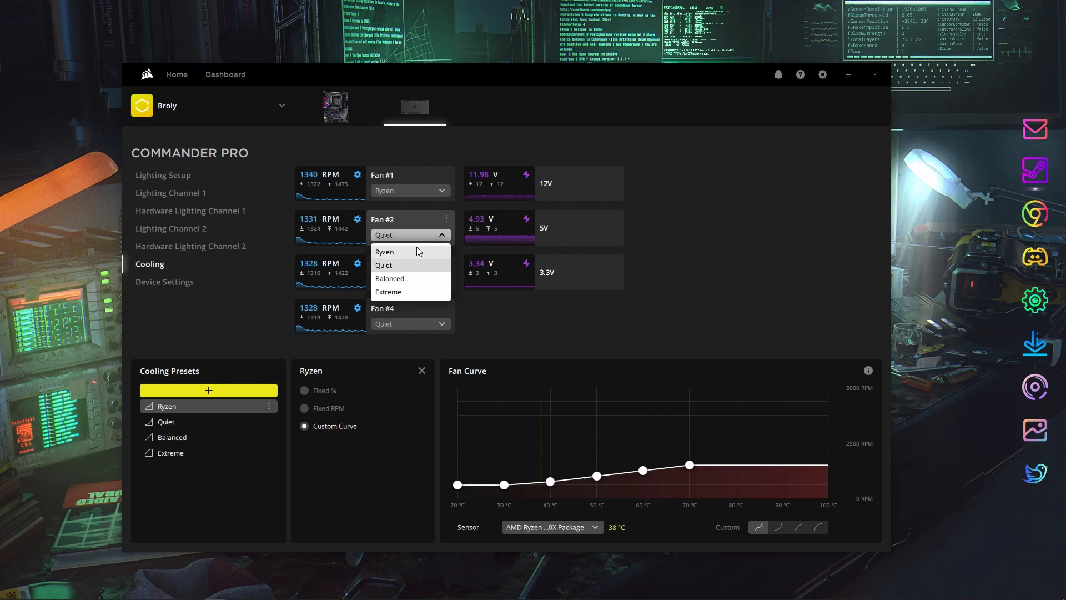
left_click(385, 251)
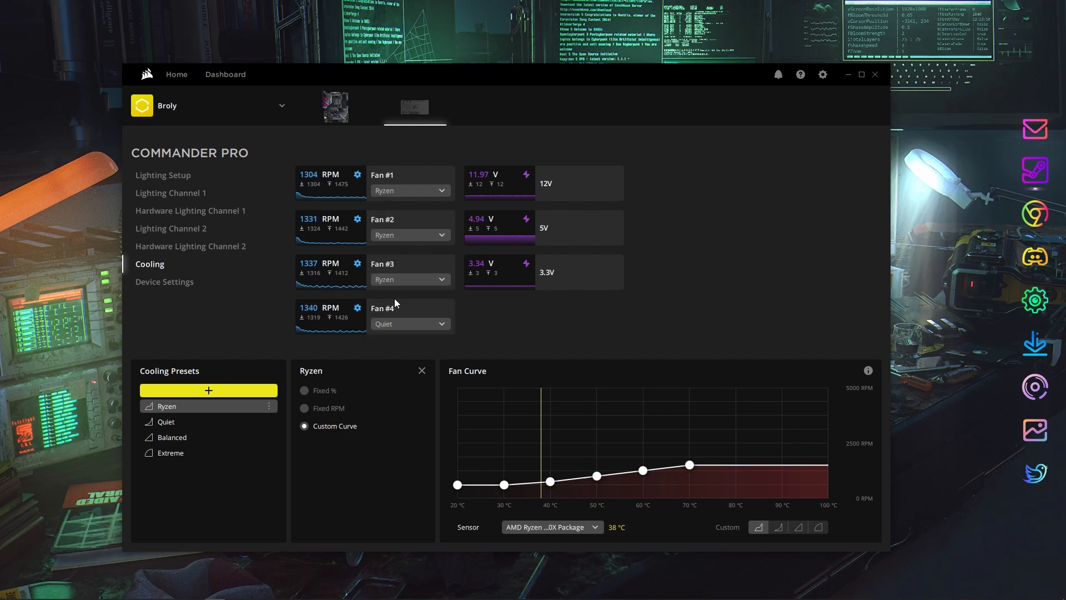
left_click(409, 324)
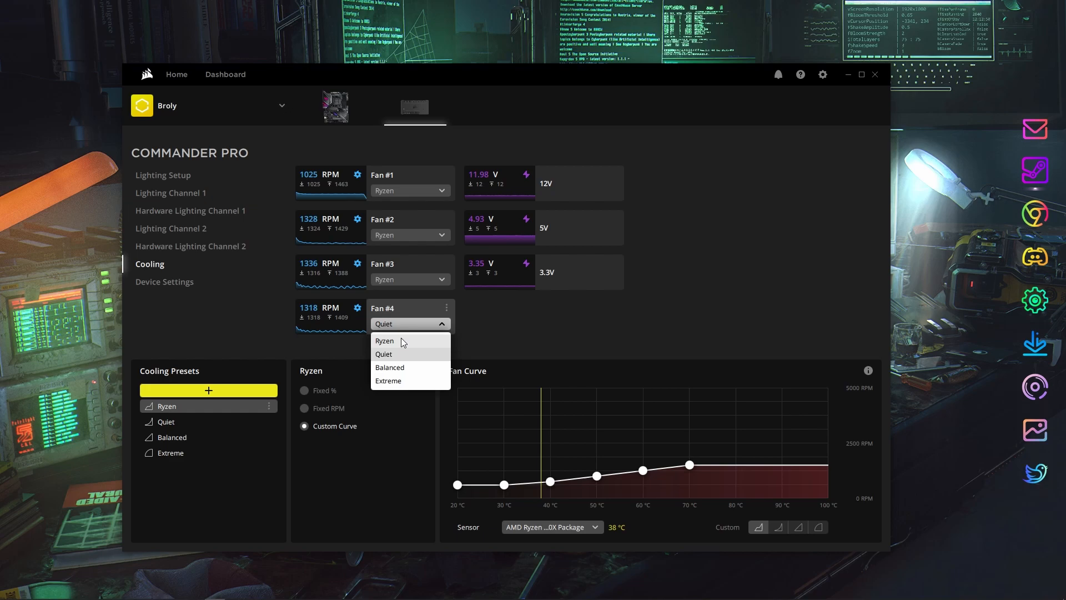
left_click(384, 340)
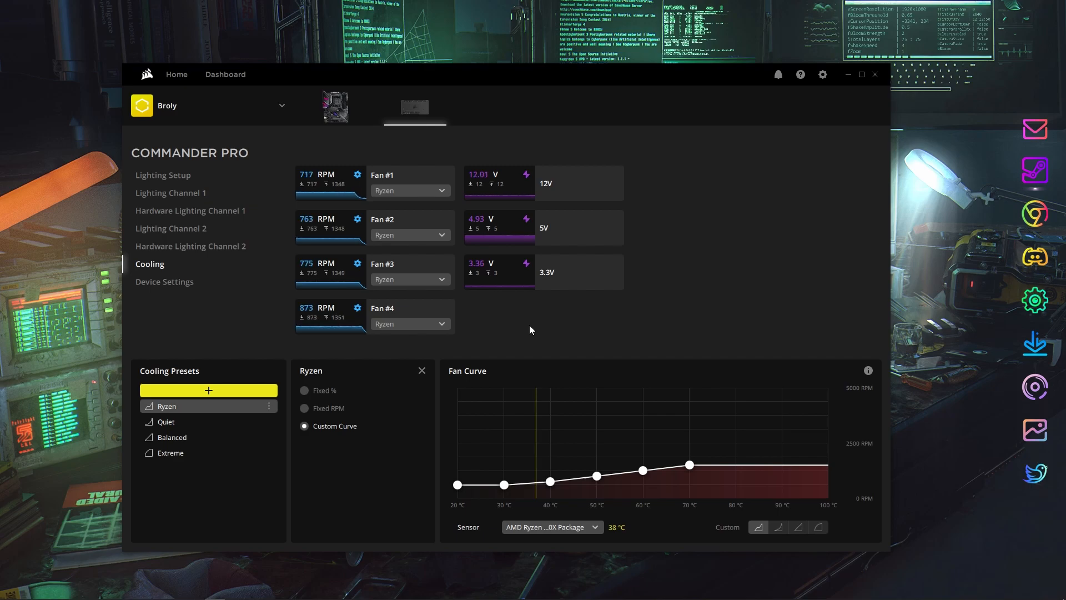
mouse_move(506, 337)
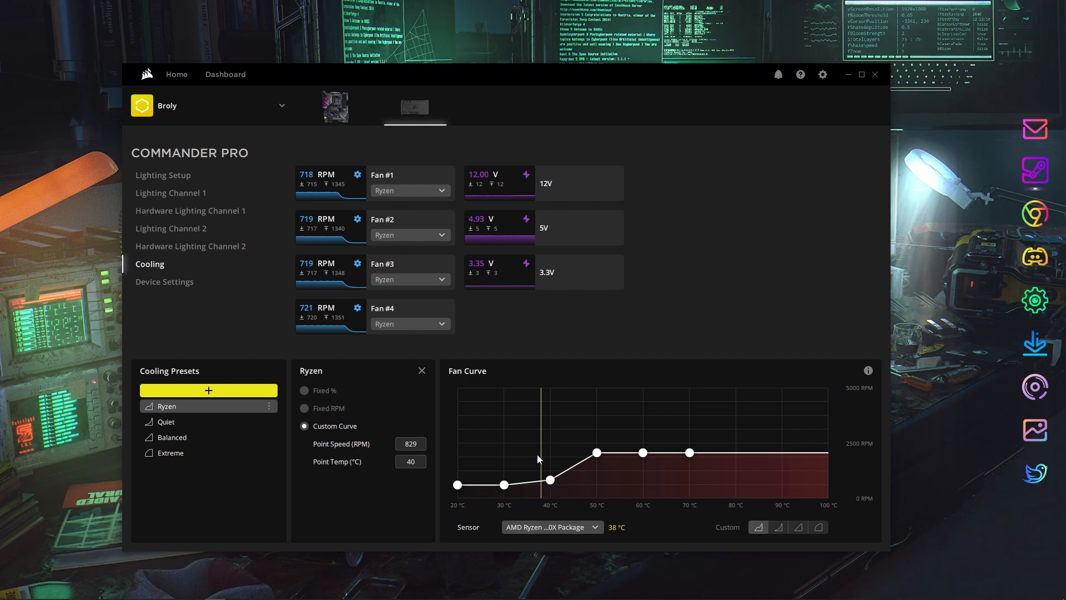
mouse_move(562, 482)
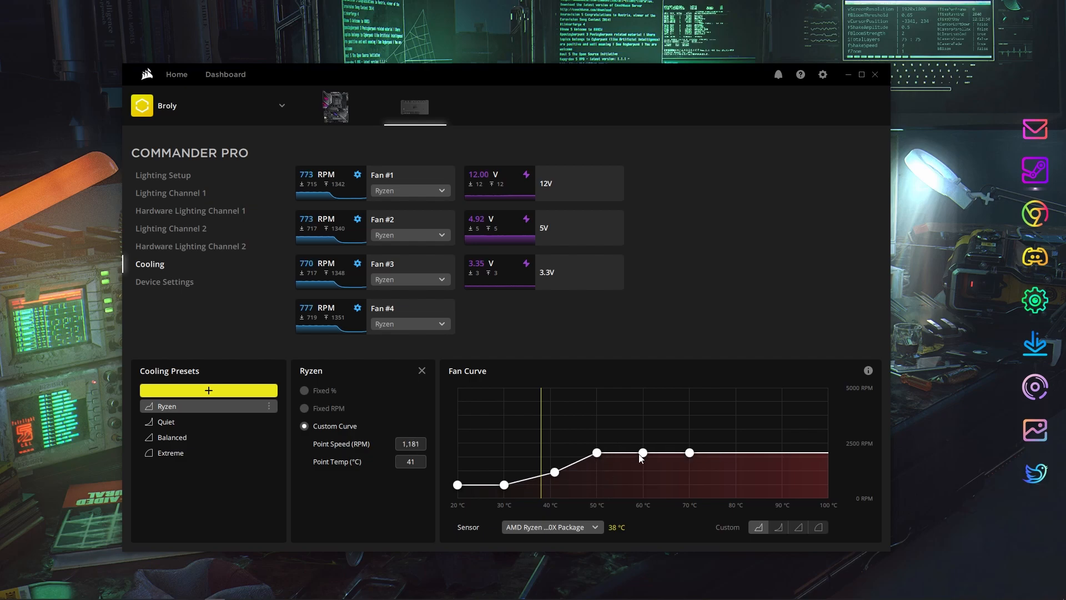
mouse_move(669, 539)
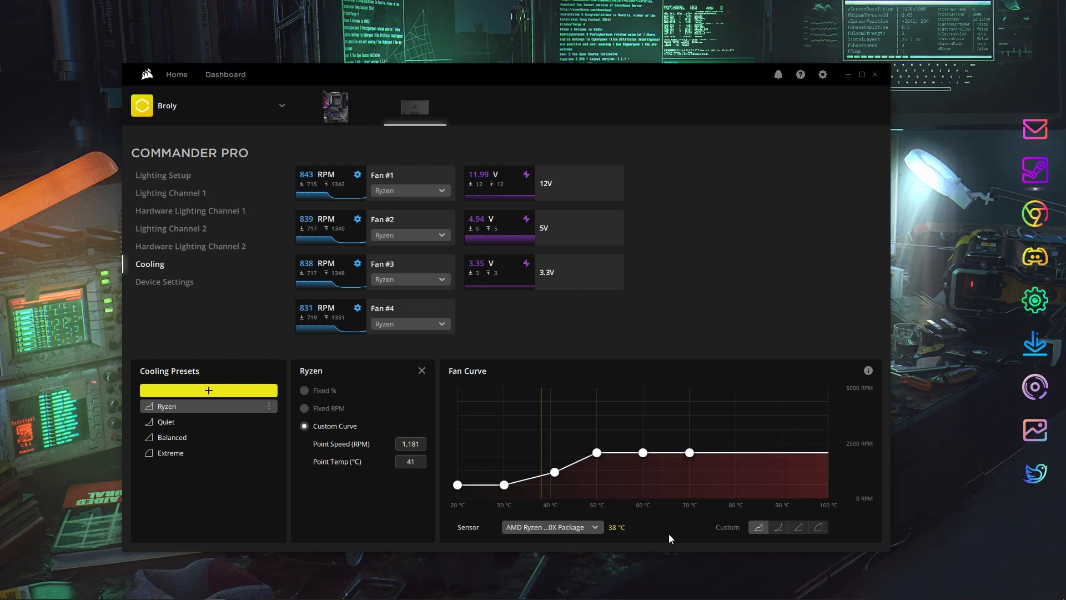
mouse_move(615, 536)
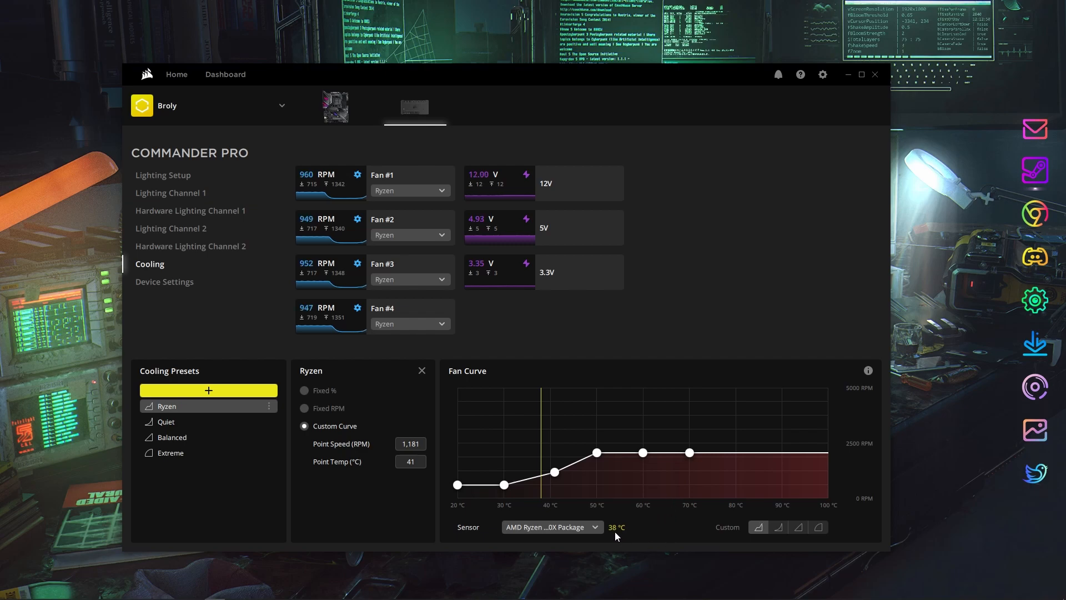
mouse_move(601, 450)
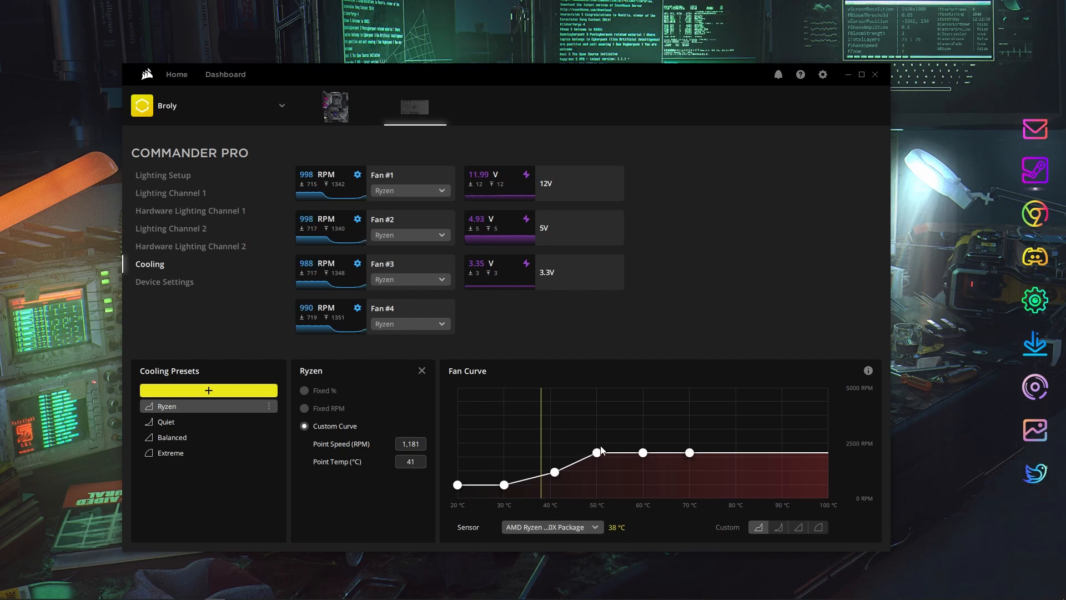
mouse_move(688, 236)
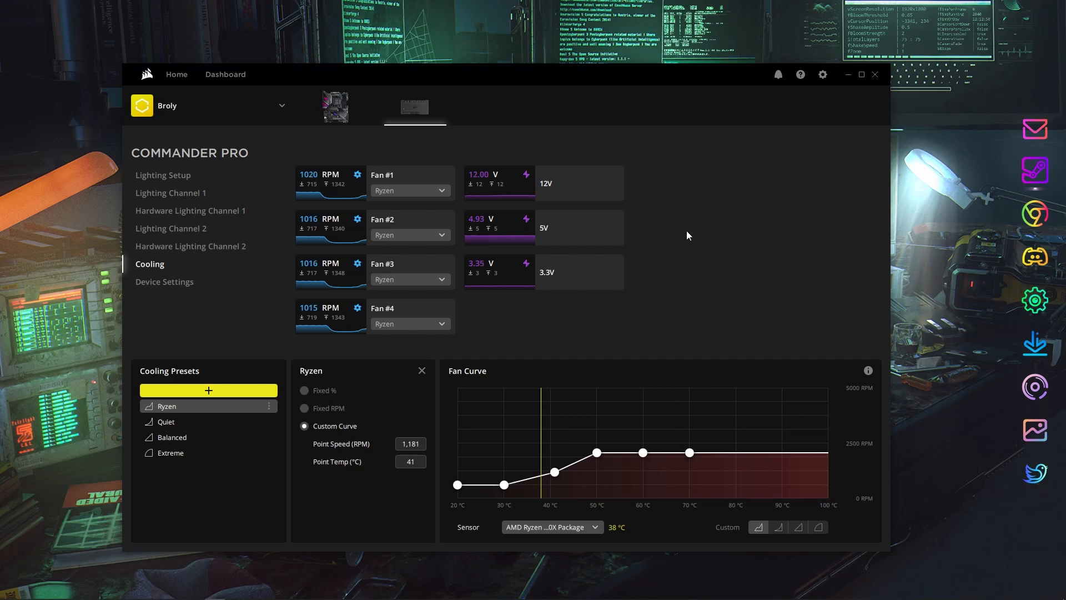
mouse_move(206, 304)
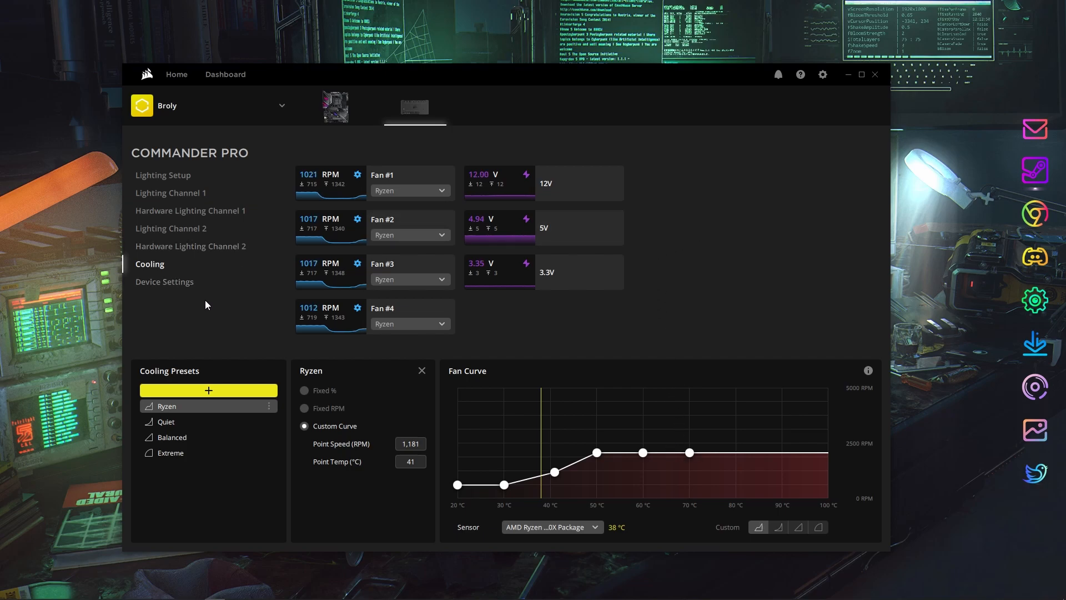